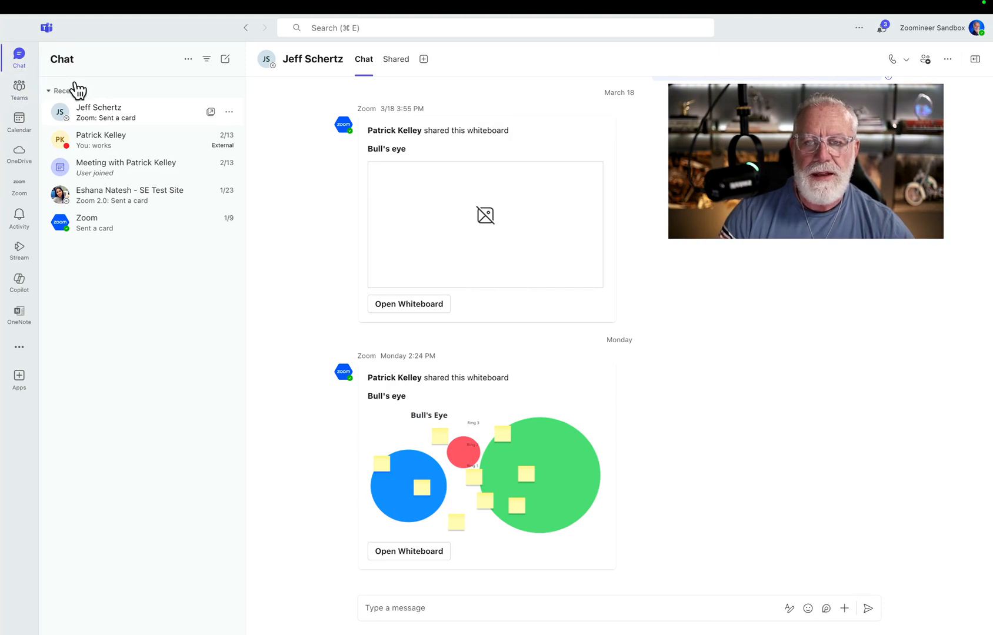
- Switch to Teams and show the [Zoom] Office 365 Integration General channel
{"action": "left_click", "coordinate": [19, 91]}
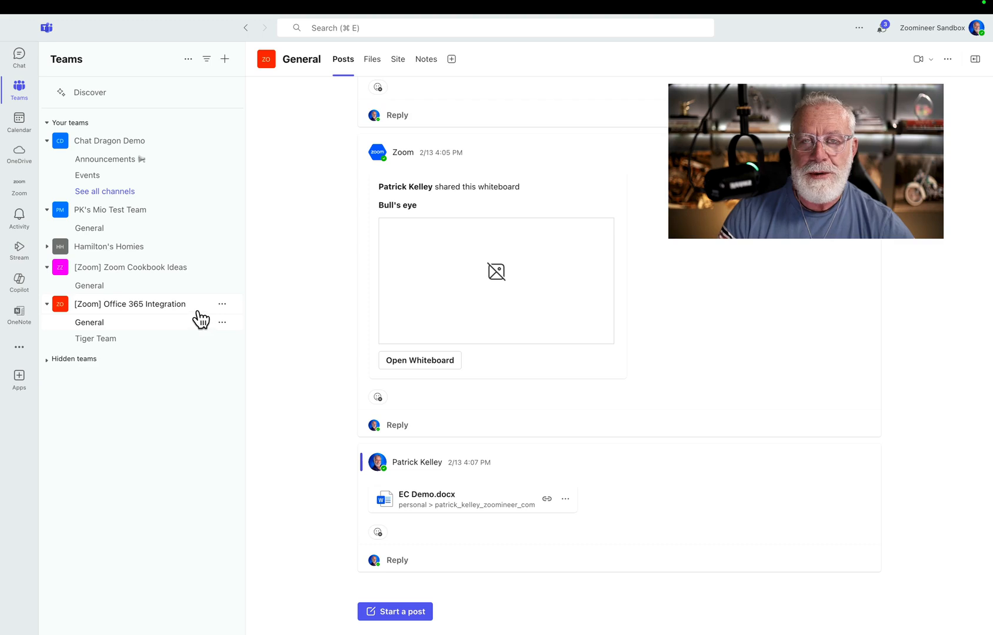
- Open the Zoom app from the Teams left rail to see today's meetings
{"action": "left_click", "coordinate": [19, 199]}
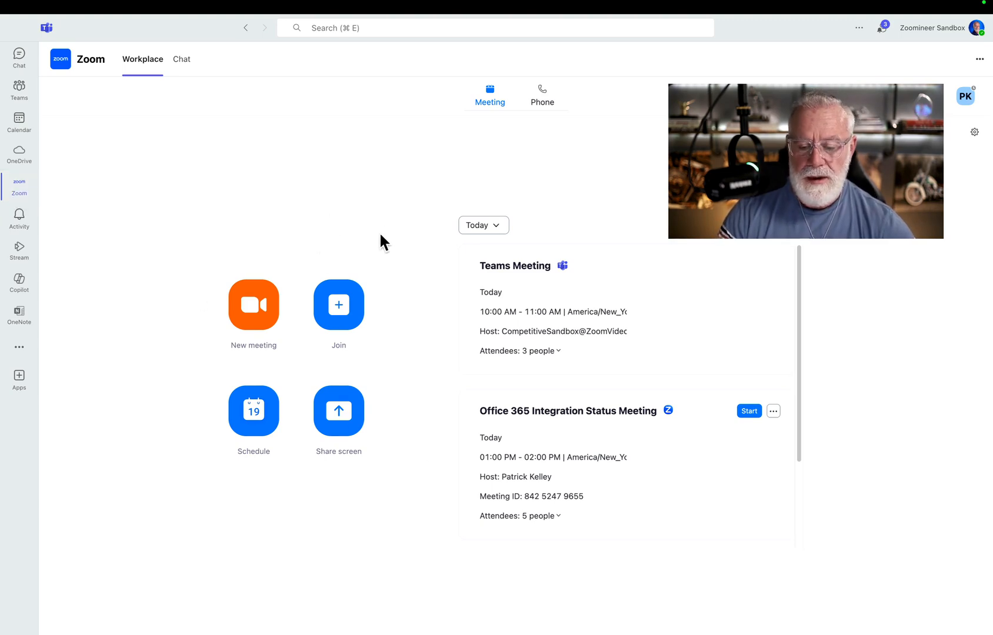
{"action": "mouse_move", "coordinate": [253, 305]}
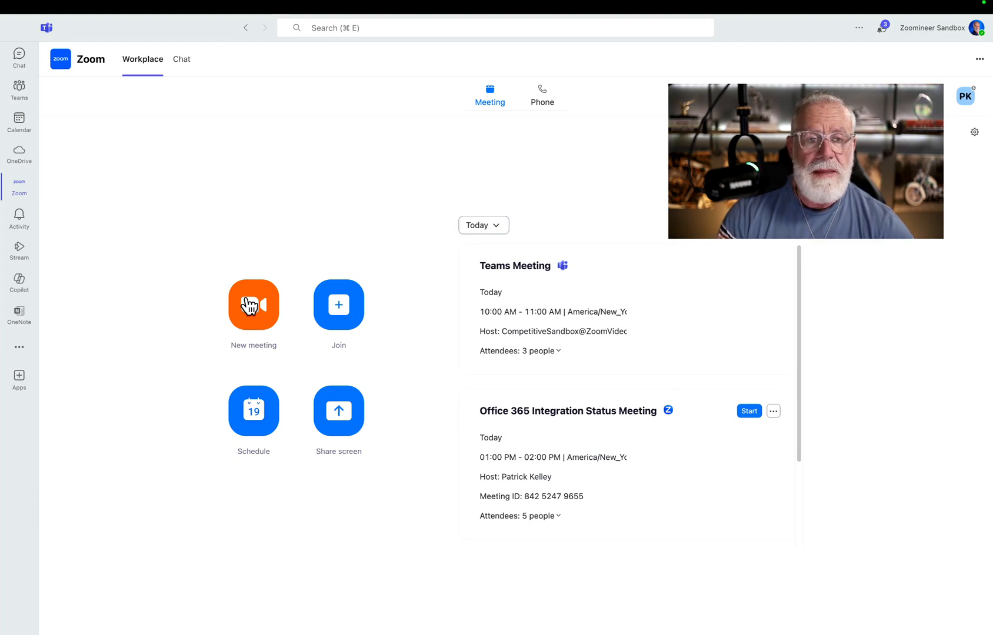
{"action": "mouse_move", "coordinate": [253, 410]}
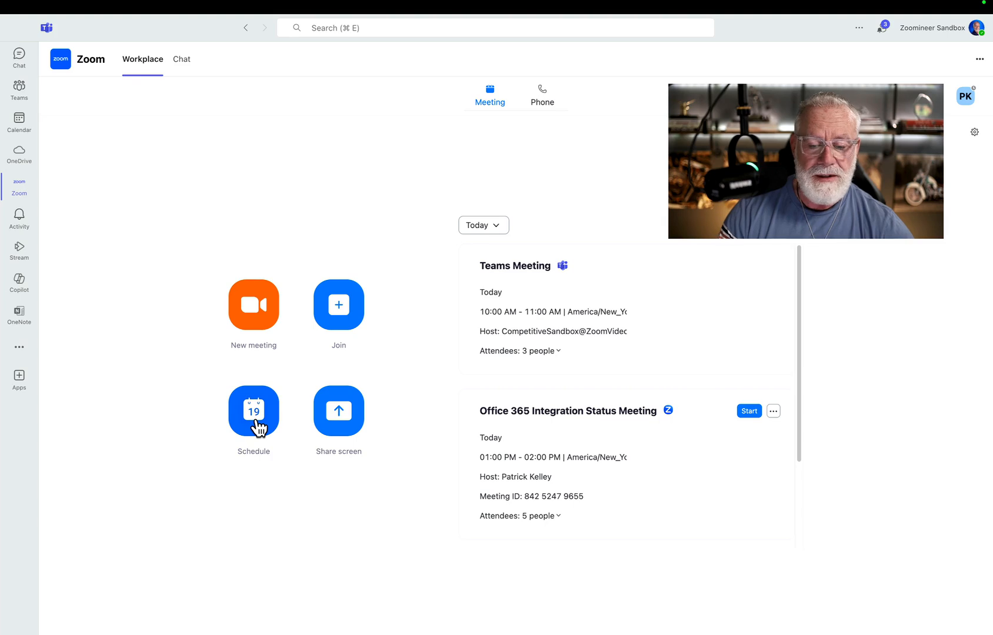
{"action": "mouse_move", "coordinate": [339, 310]}
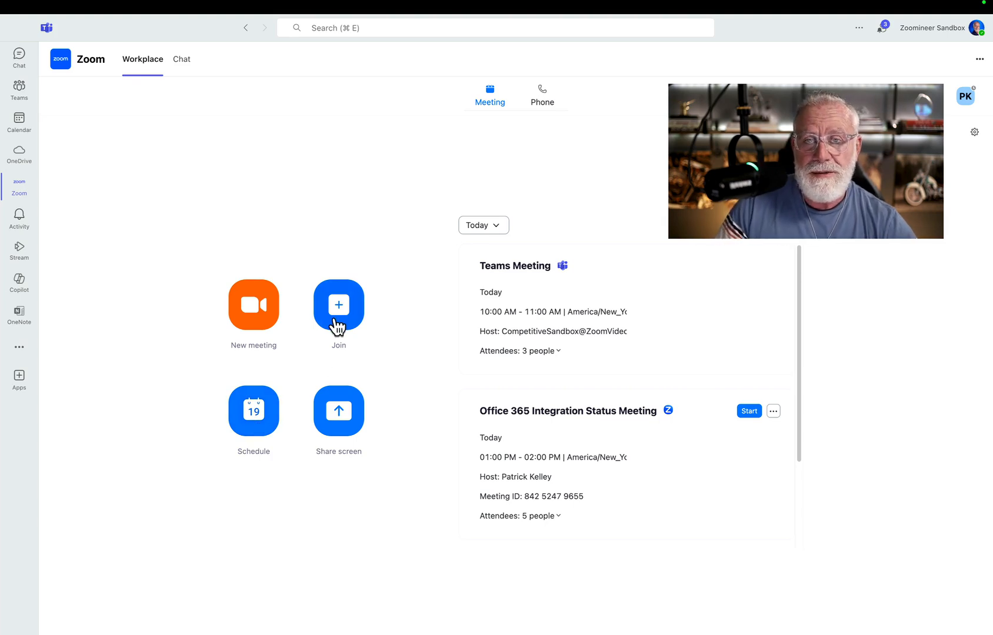
{"action": "mouse_move", "coordinate": [602, 351]}
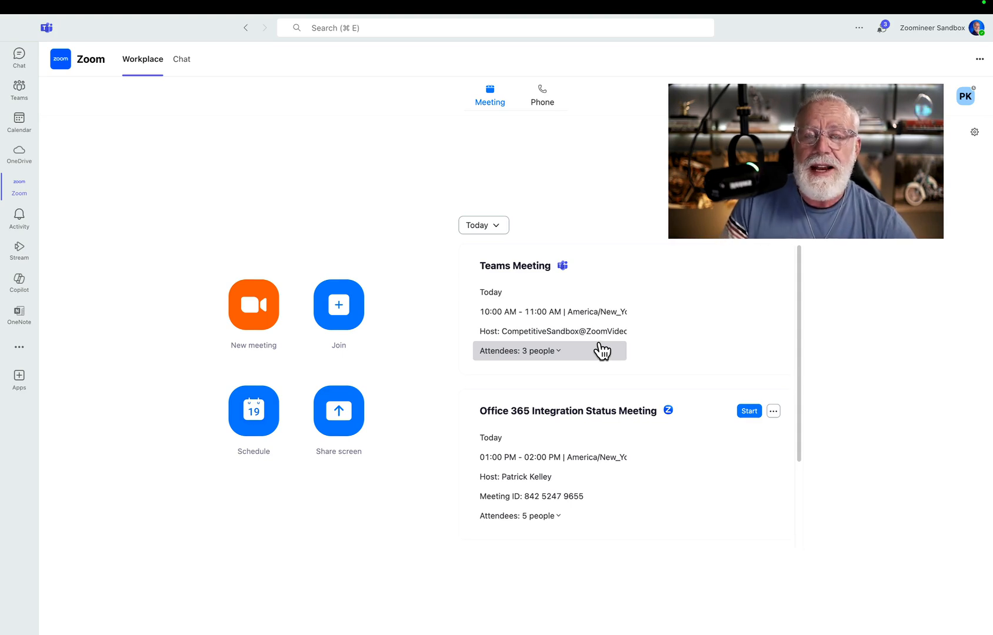
{"action": "mouse_move", "coordinate": [612, 400]}
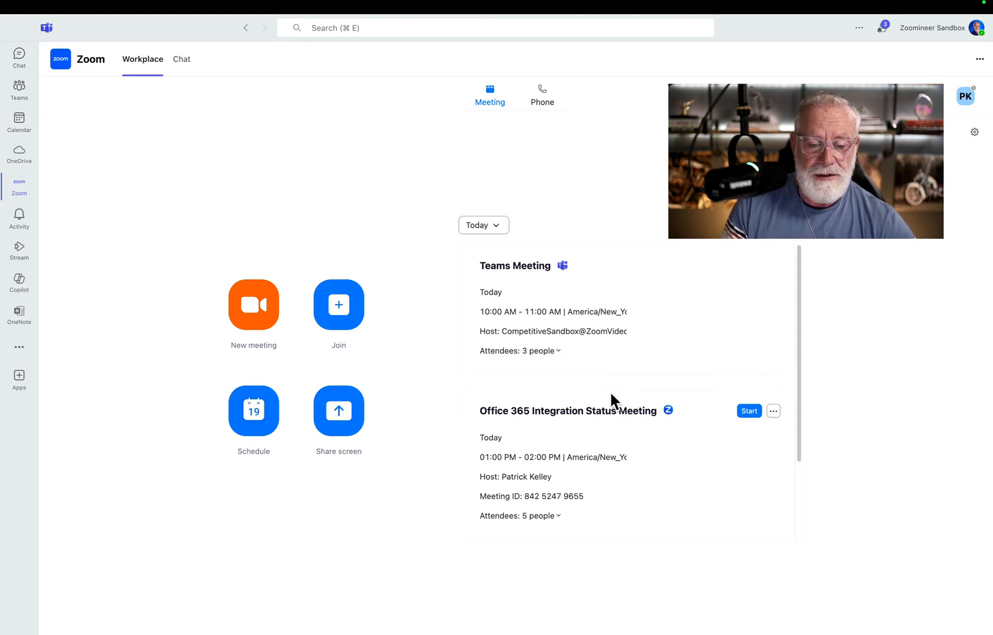
{"action": "mouse_move", "coordinate": [638, 283]}
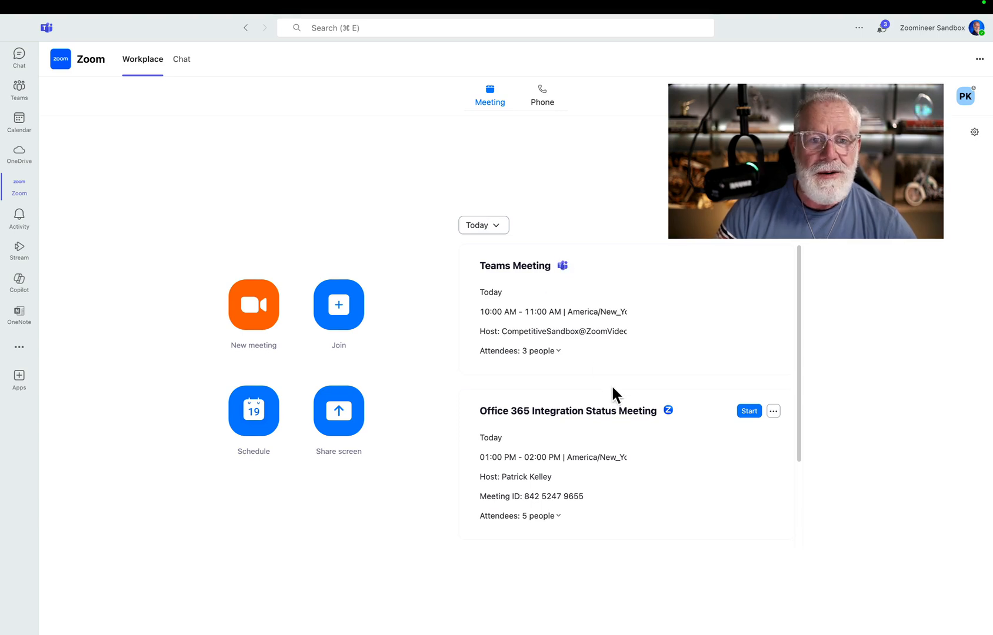
{"action": "mouse_move", "coordinate": [682, 414]}
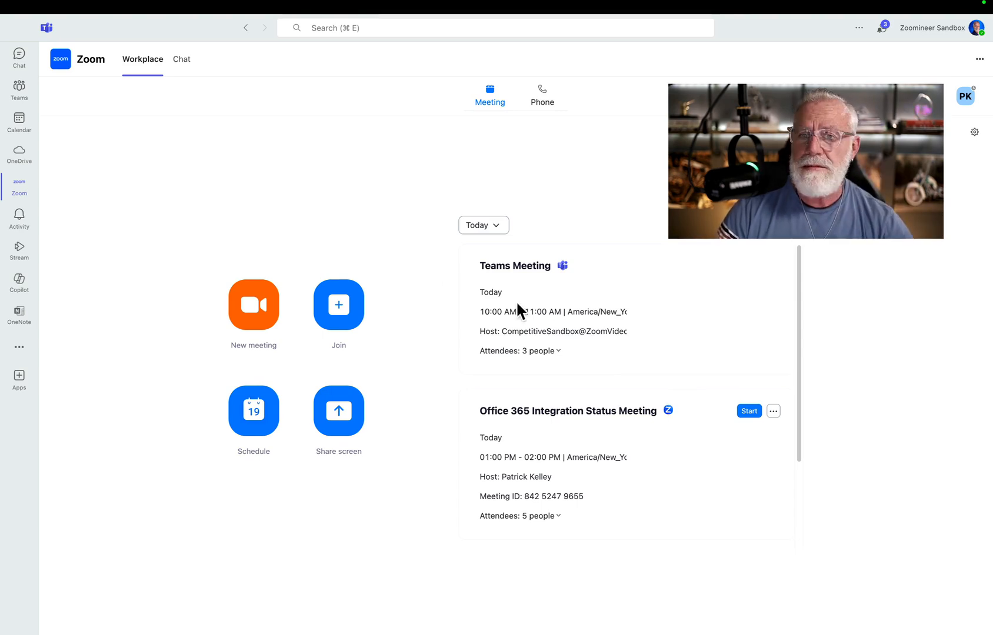
- Open the calendar and view the Office 365 Integration Status Meeting details
{"action": "left_click", "coordinate": [19, 124]}
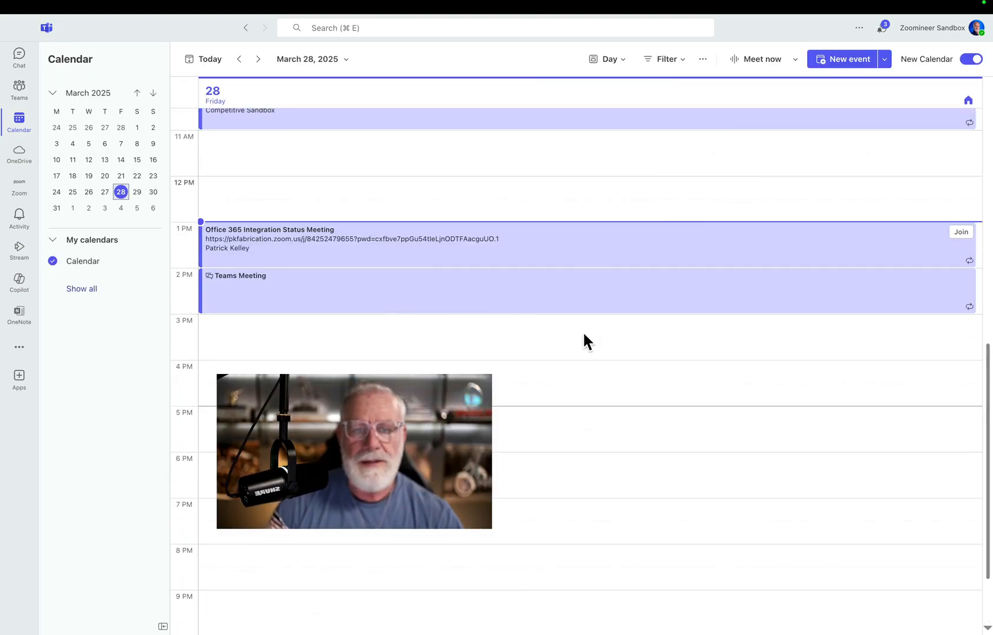
{"action": "mouse_move", "coordinate": [434, 261]}
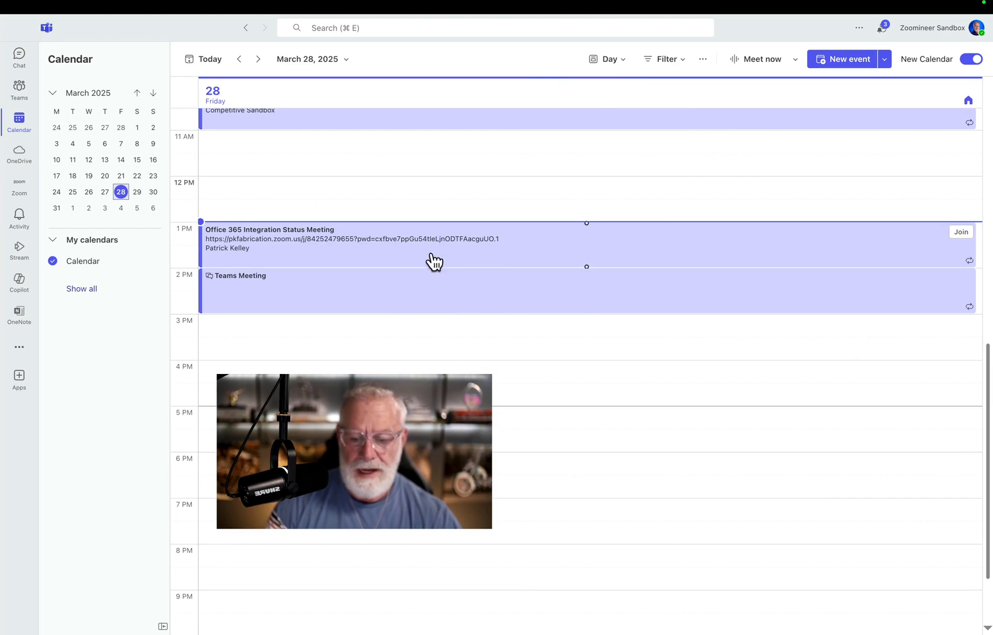
{"action": "mouse_move", "coordinate": [454, 264]}
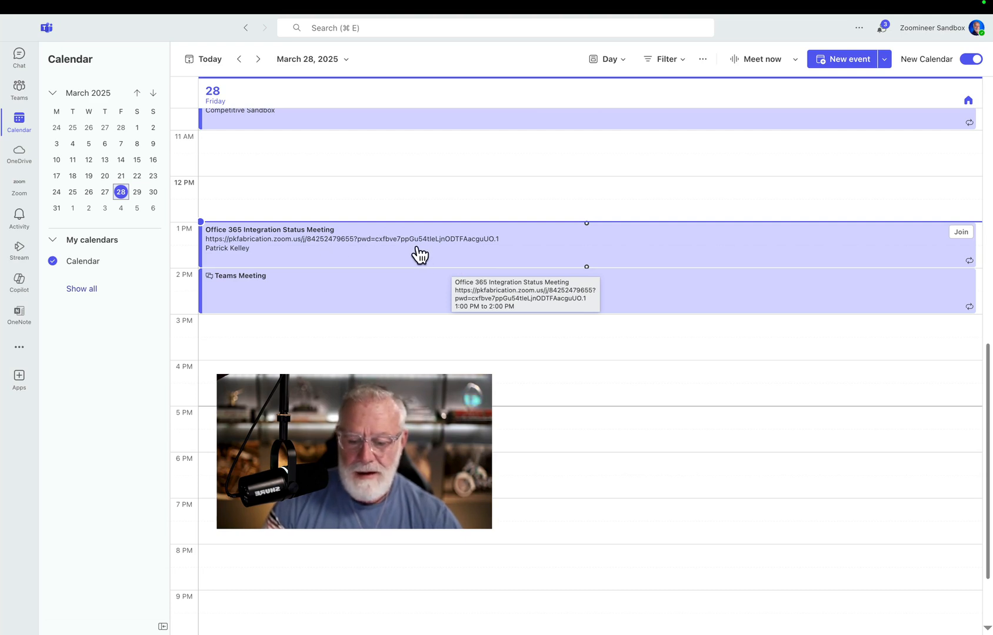
{"action": "left_click", "coordinate": [420, 244]}
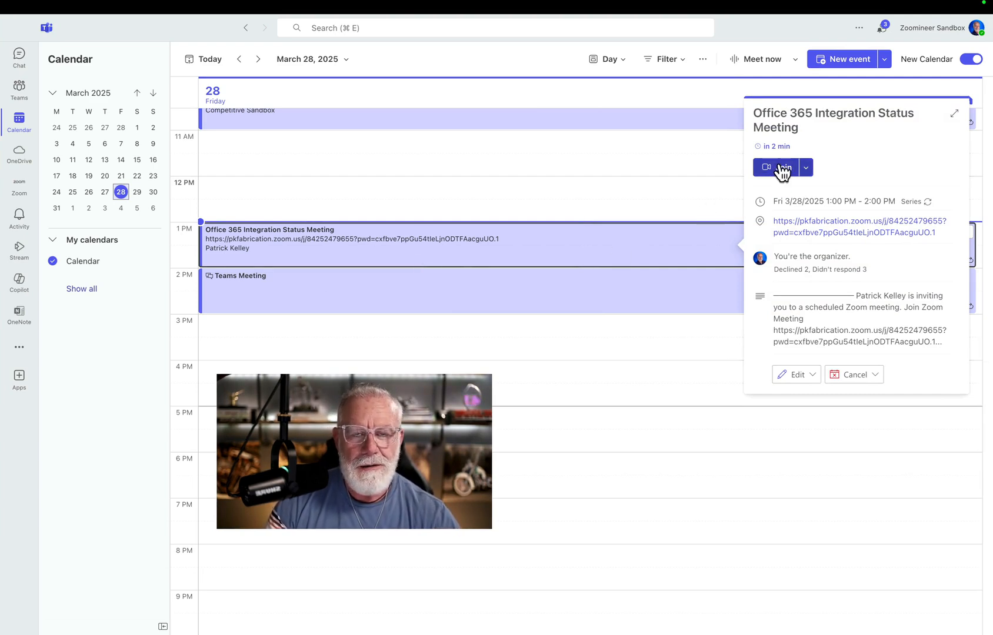
{"action": "mouse_move", "coordinate": [782, 167]}
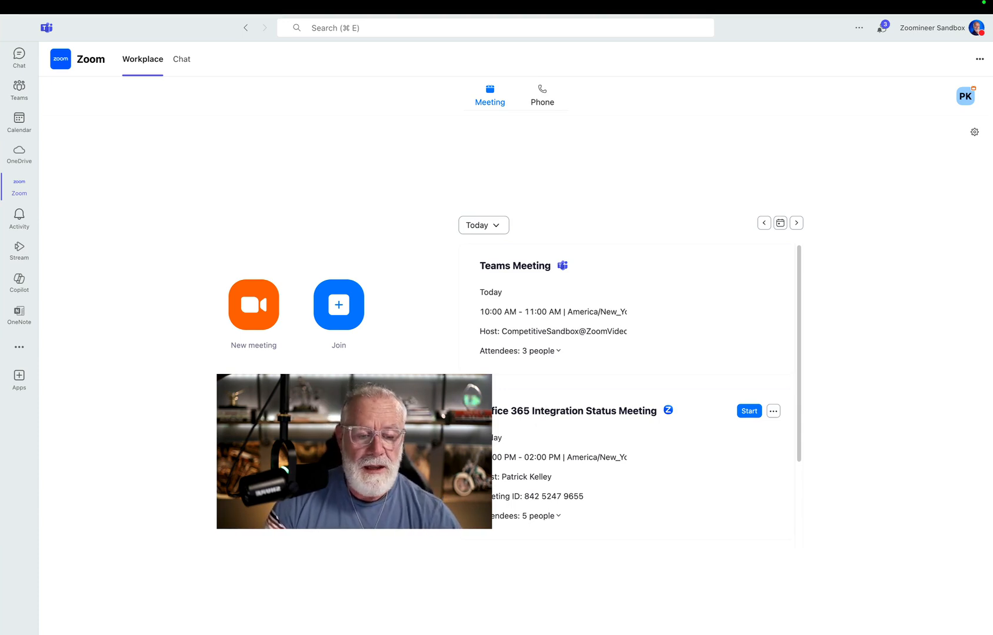
{"action": "mouse_move", "coordinate": [481, 198]}
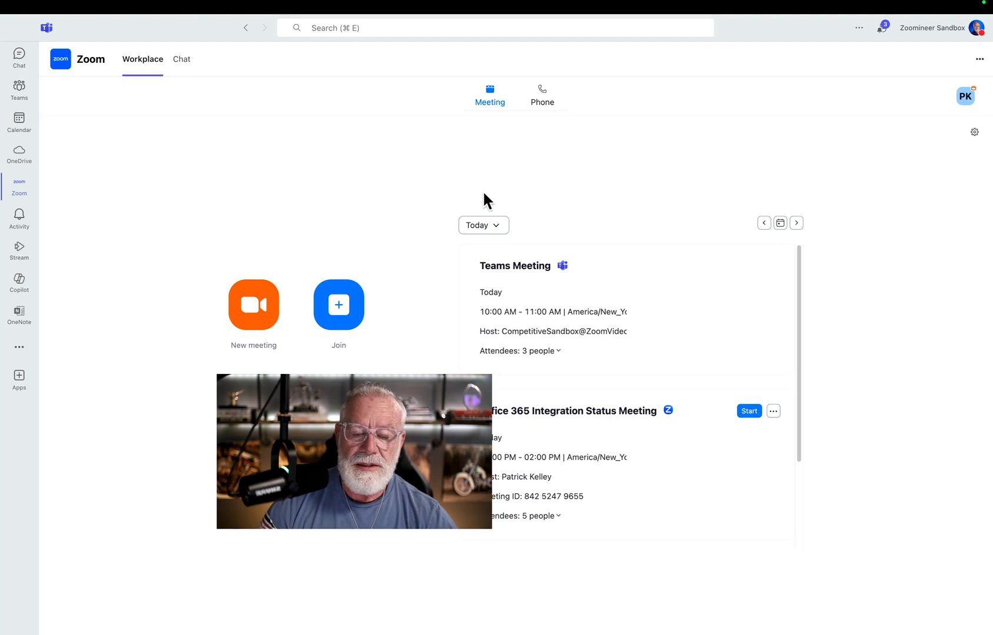
{"action": "mouse_move", "coordinate": [542, 96]}
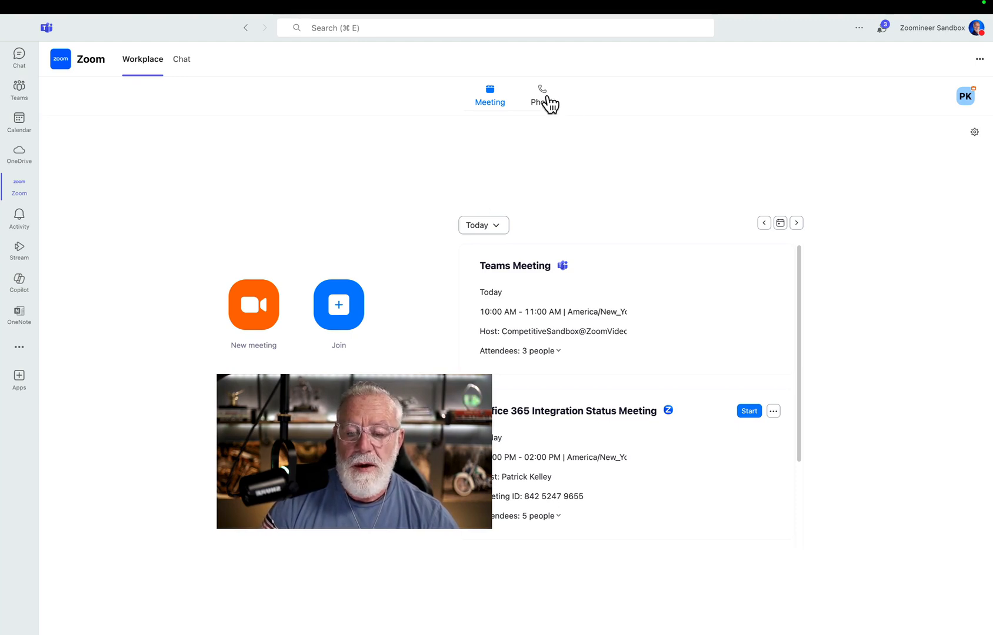
- Switch the Zoom app to its Phone section with call history and dial pad
{"action": "left_click", "coordinate": [541, 95]}
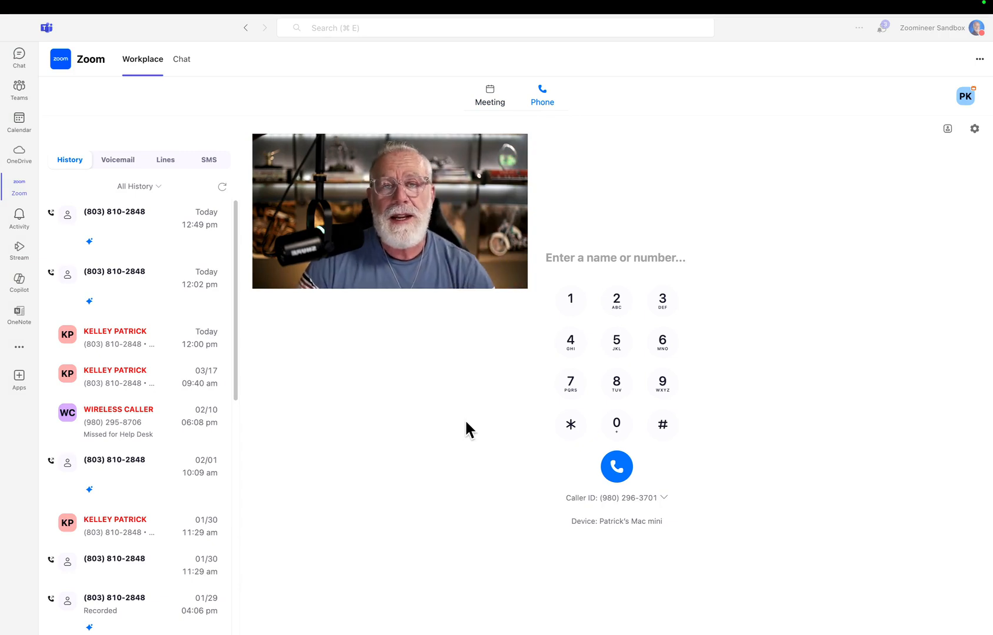
{"action": "mouse_move", "coordinate": [533, 204]}
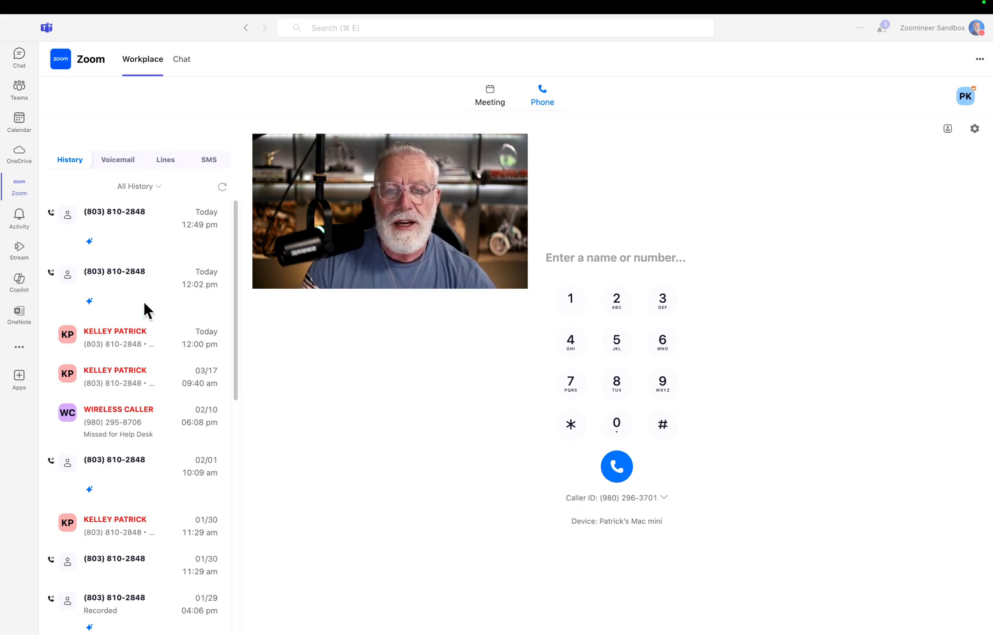
{"action": "mouse_move", "coordinate": [130, 479]}
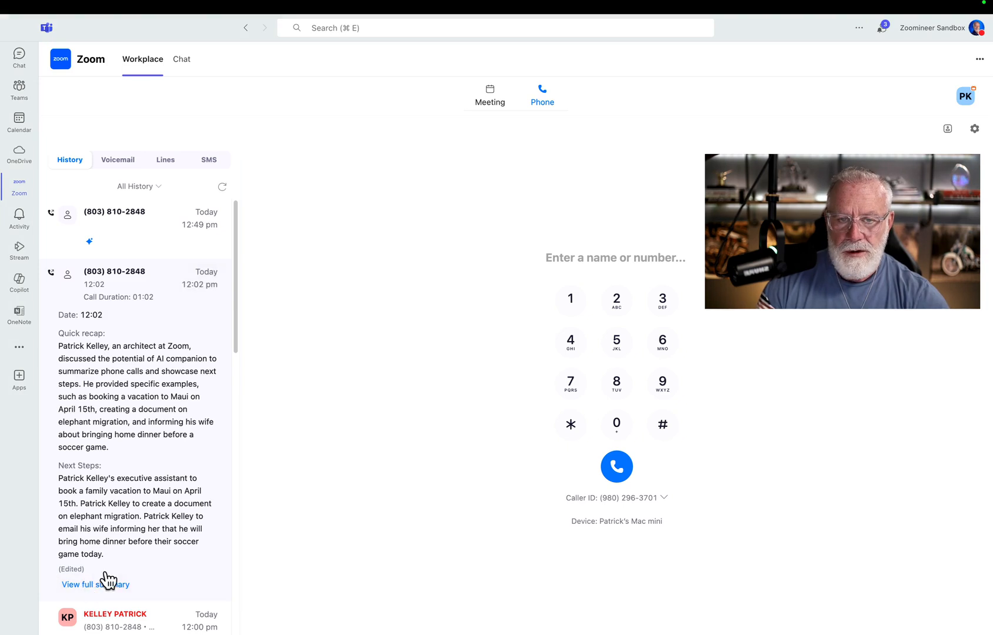
{"action": "left_click", "coordinate": [96, 584]}
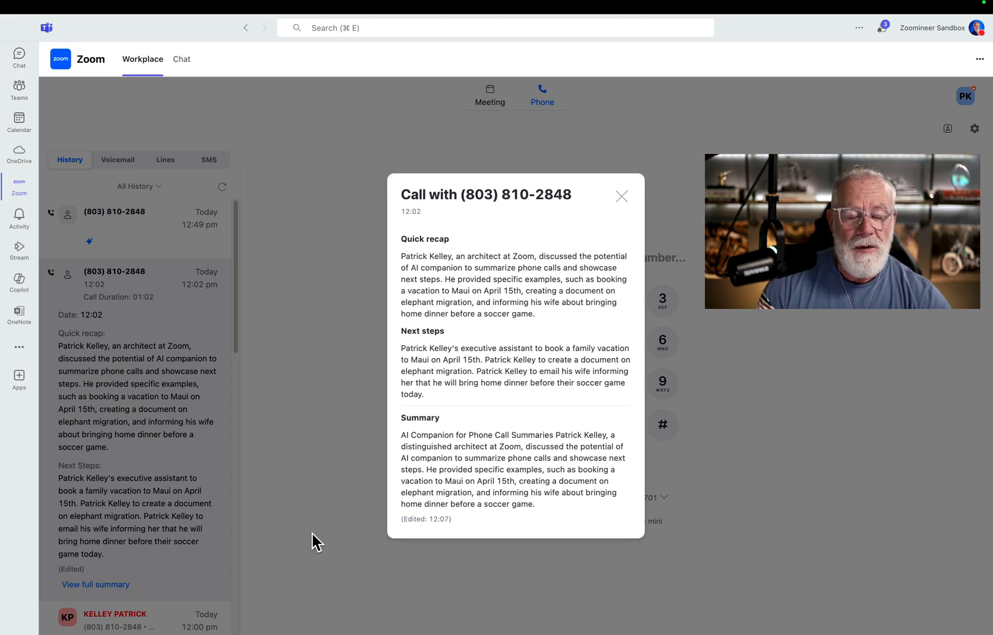
{"action": "mouse_move", "coordinate": [281, 387]}
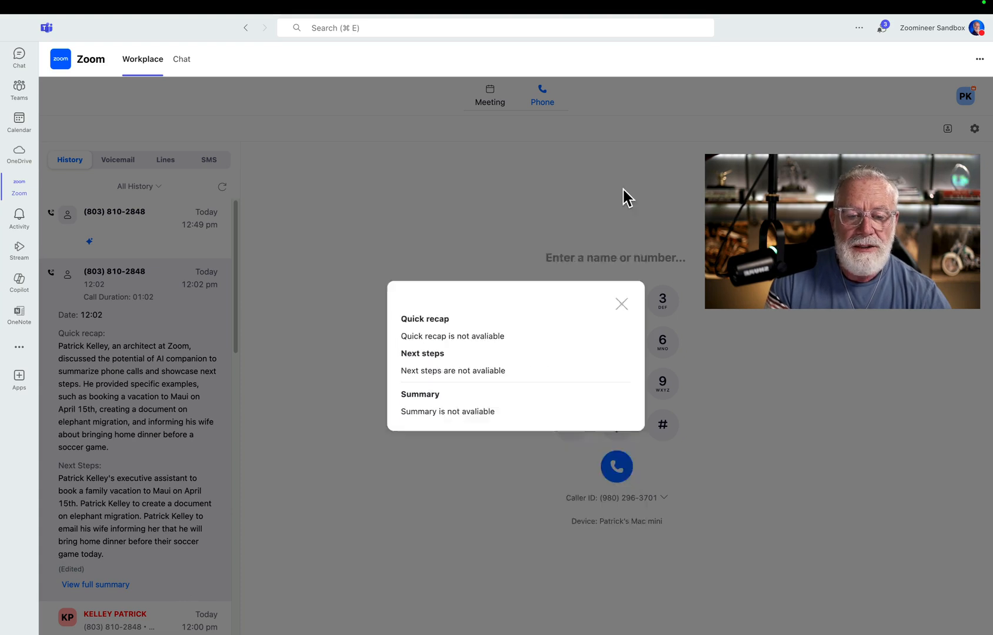
{"action": "left_click", "coordinate": [621, 304]}
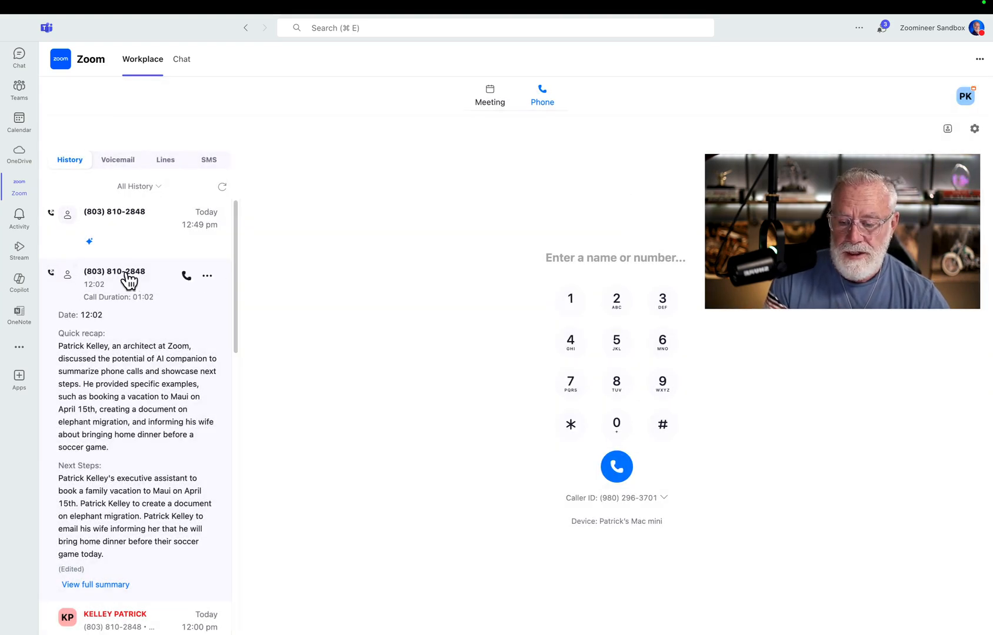
- Expand the 02/01 call's recap, then filter history to Recording only
{"action": "scroll", "scroll_direction": "down", "scroll_amount": 3}
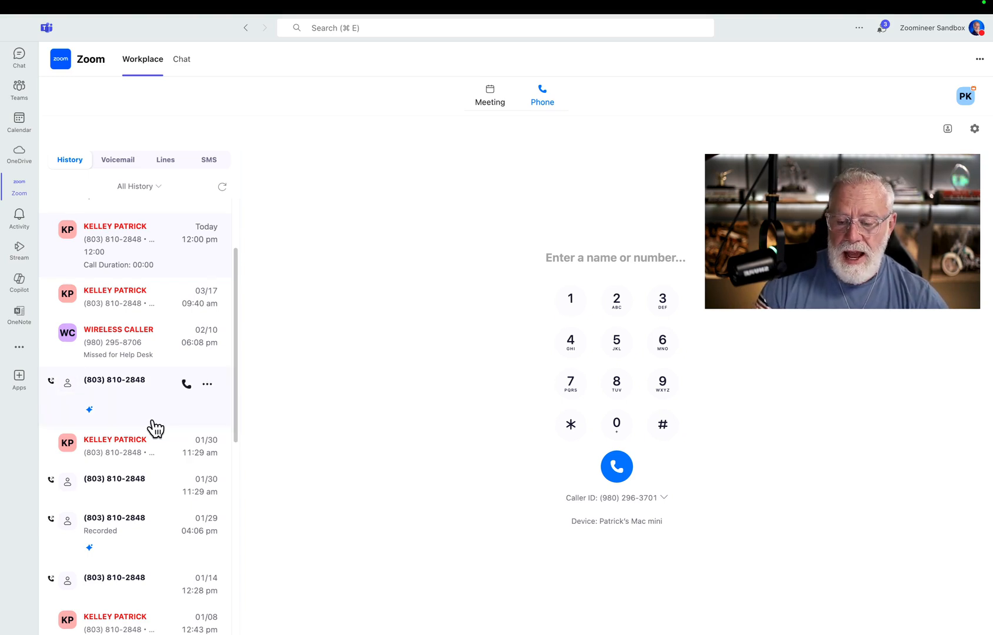
{"action": "scroll", "scroll_direction": "down", "scroll_amount": 3}
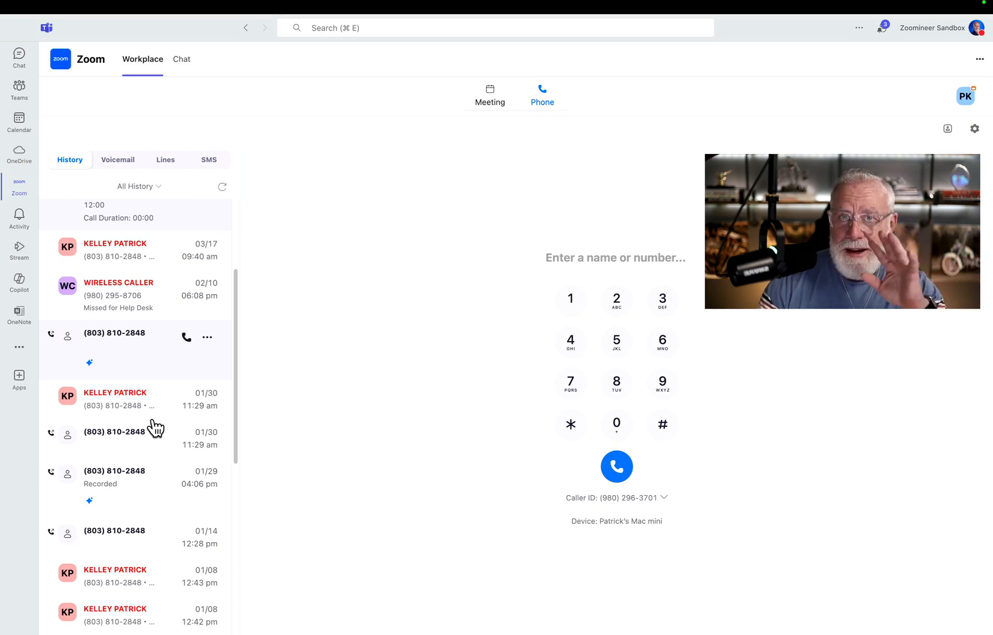
{"action": "mouse_move", "coordinate": [116, 372]}
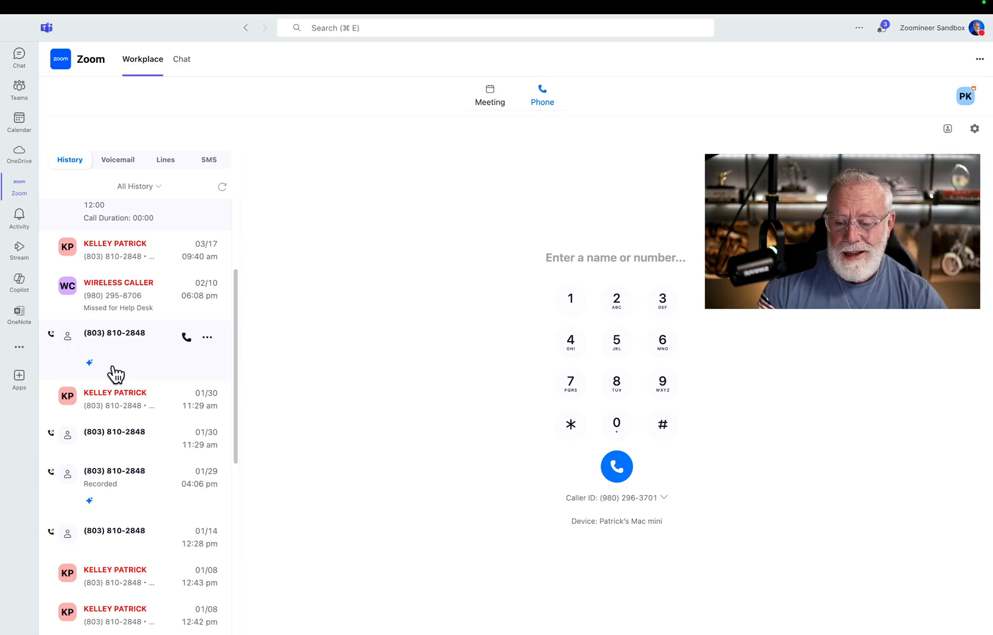
{"action": "left_click", "coordinate": [114, 336]}
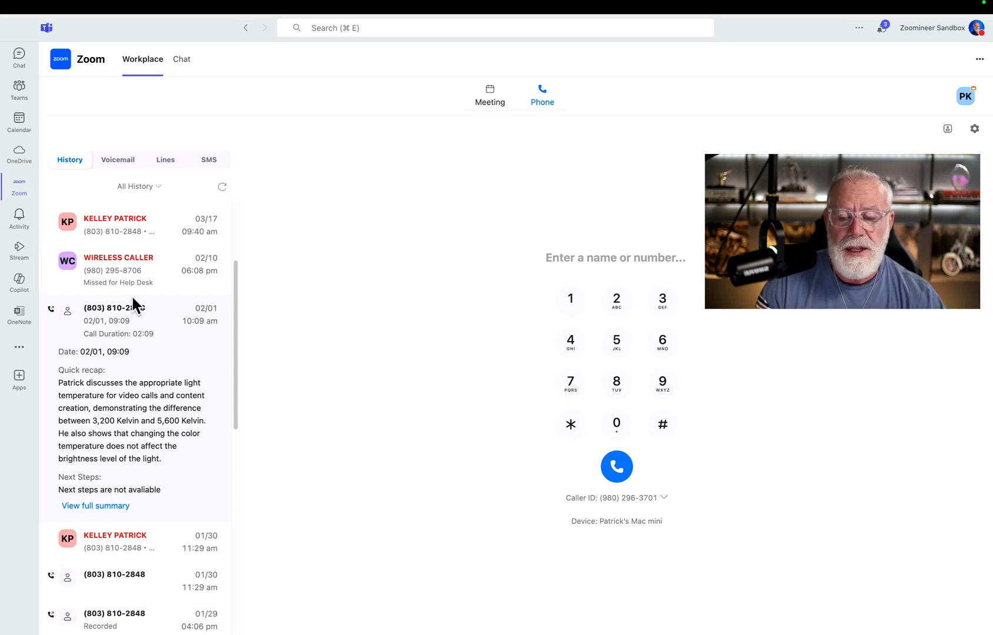
{"action": "left_click", "coordinate": [134, 186]}
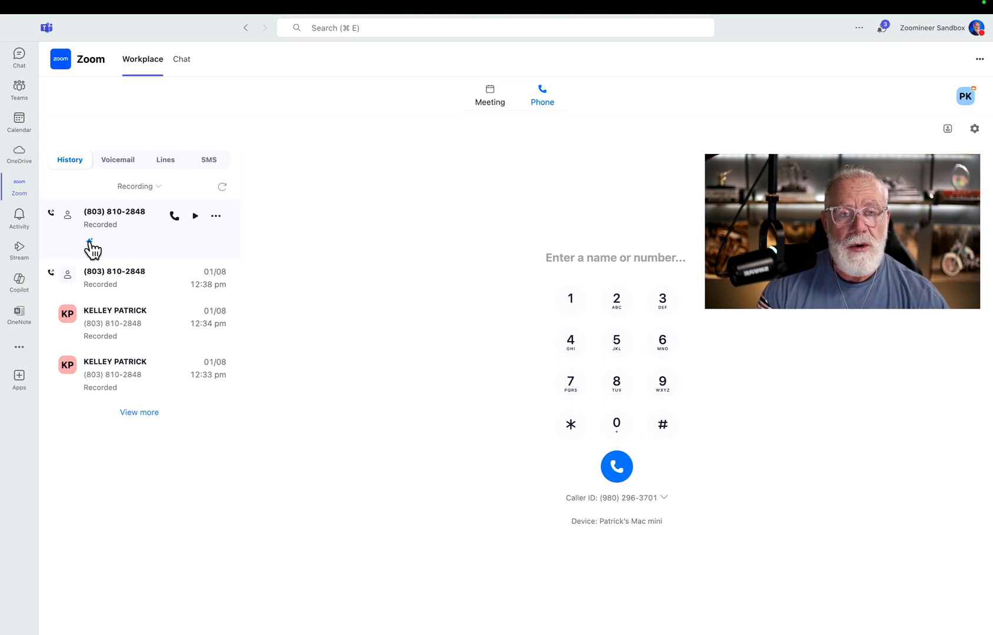
- Expand the 01/29 recorded call and scroll through its recap and transcript
{"action": "left_click", "coordinate": [115, 215]}
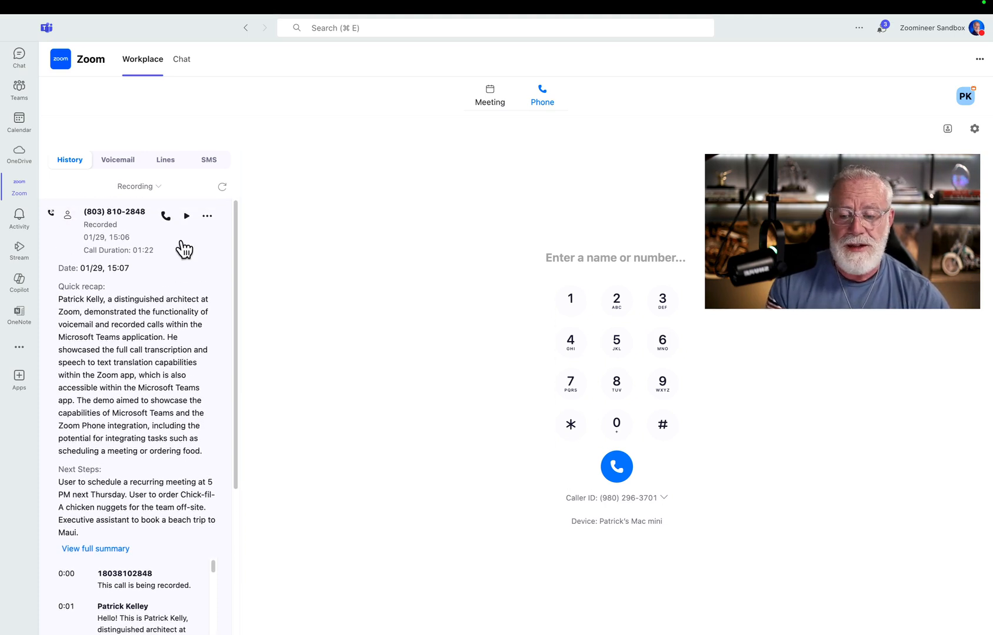
{"action": "scroll", "scroll_direction": "down", "scroll_amount": 3}
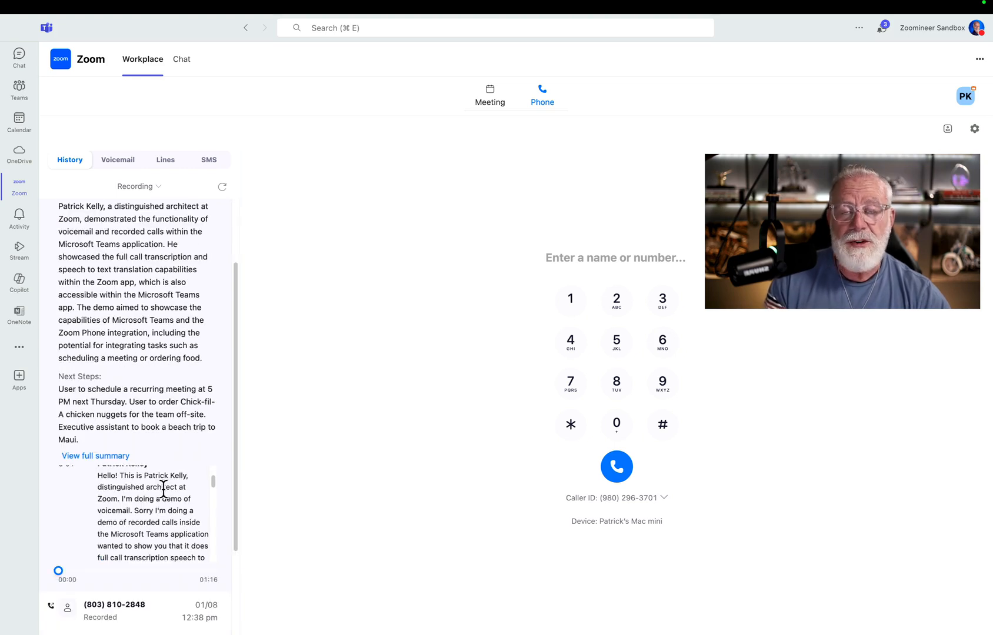